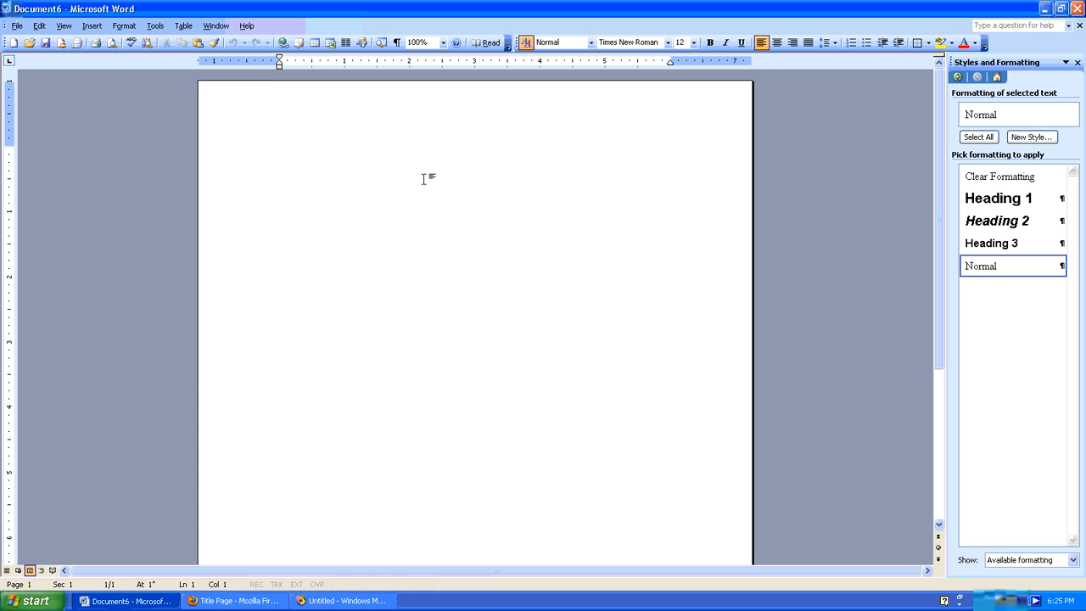
- Enter a 'Topic Header' line with a lorem ipsum paragraph below it
{"action": "type", "text": "Topic"}
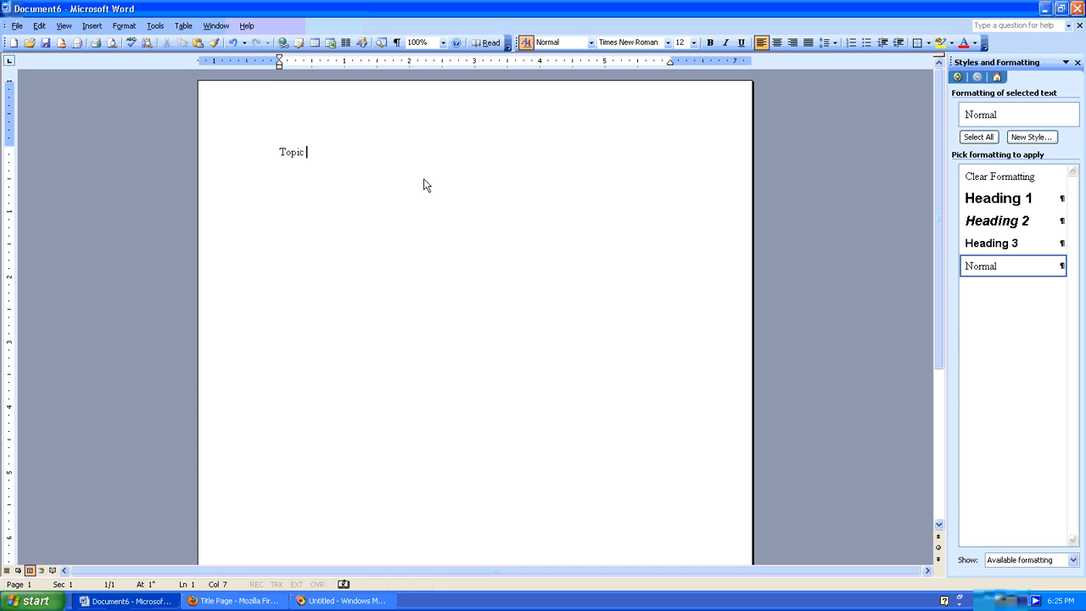
{"action": "type", "text": "Header"}
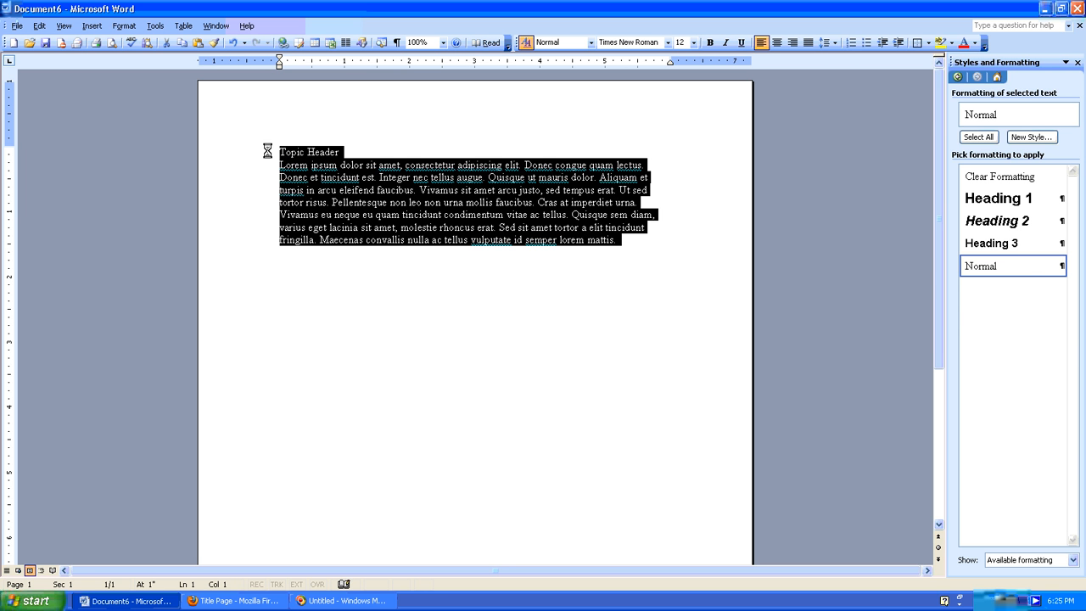
{"action": "left_click", "coordinate": [270, 156]}
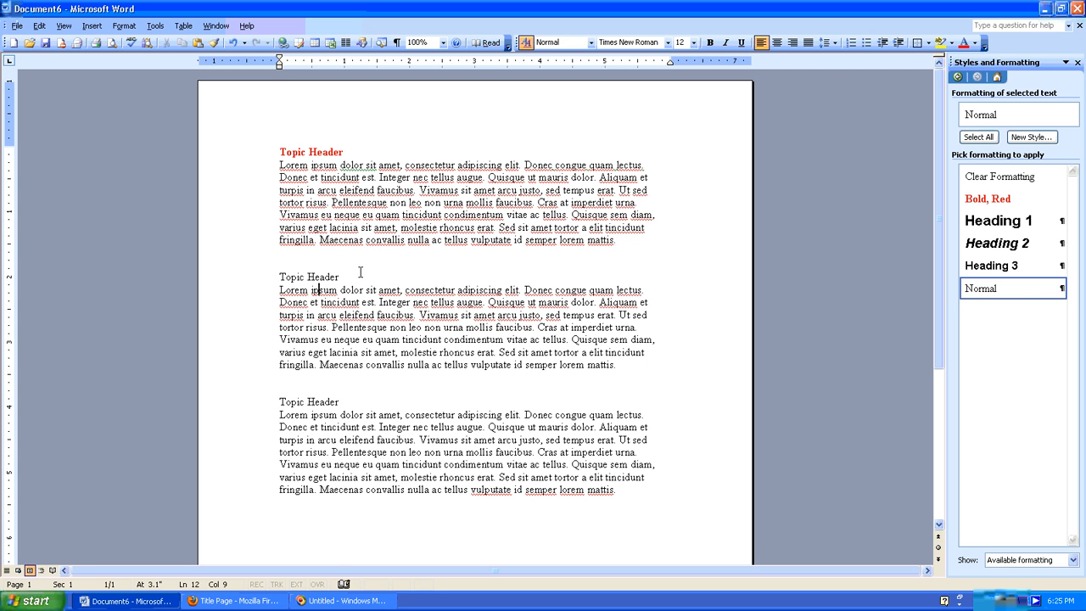
- Try bold red direct formatting on the copied headers, leaving them as Normal text
{"action": "double_click", "coordinate": [309, 276]}
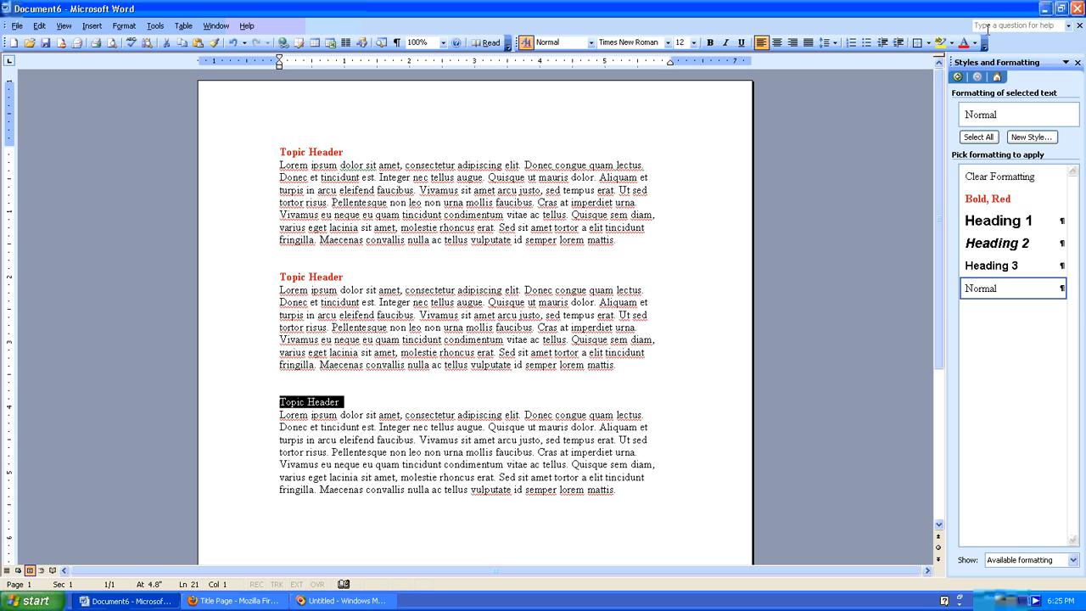
{"action": "left_click", "coordinate": [991, 197]}
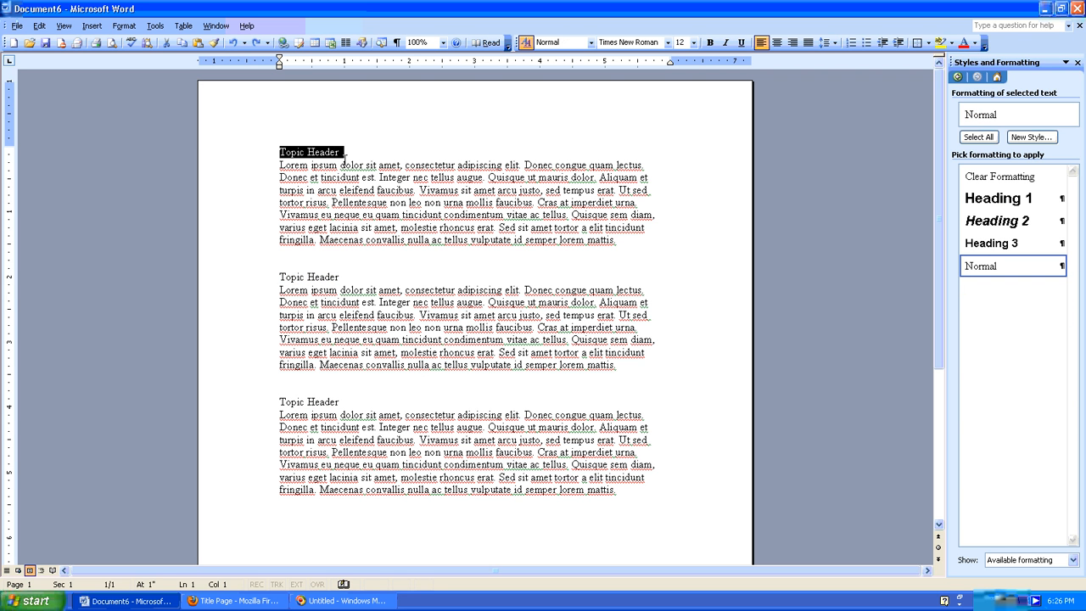
- Define a new paragraph style 'Test-Style' with bold red text and save it
{"action": "left_click", "coordinate": [341, 152]}
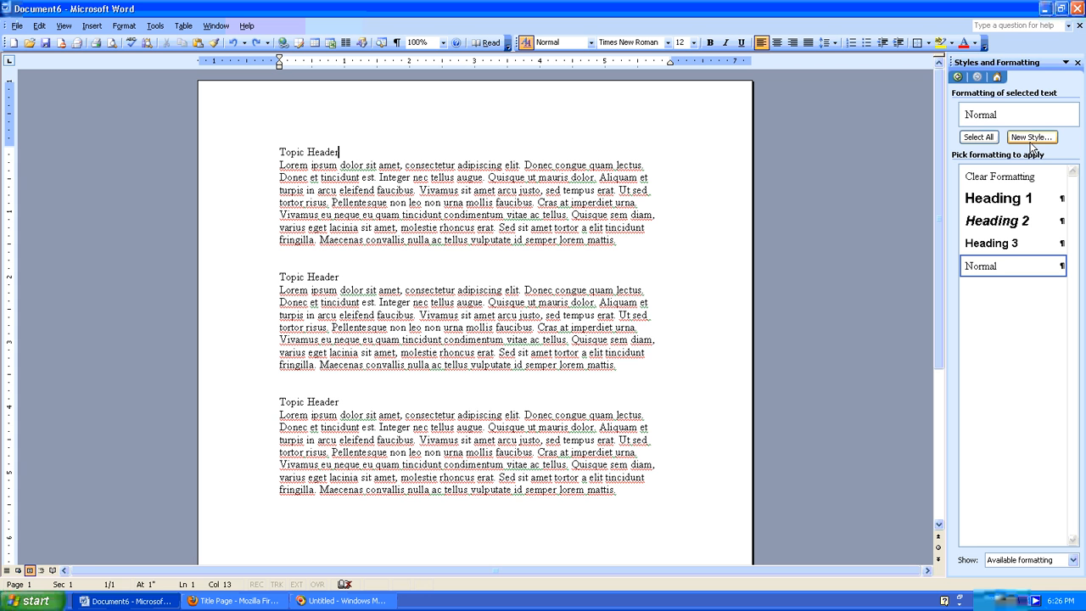
{"action": "mouse_move", "coordinate": [1042, 137]}
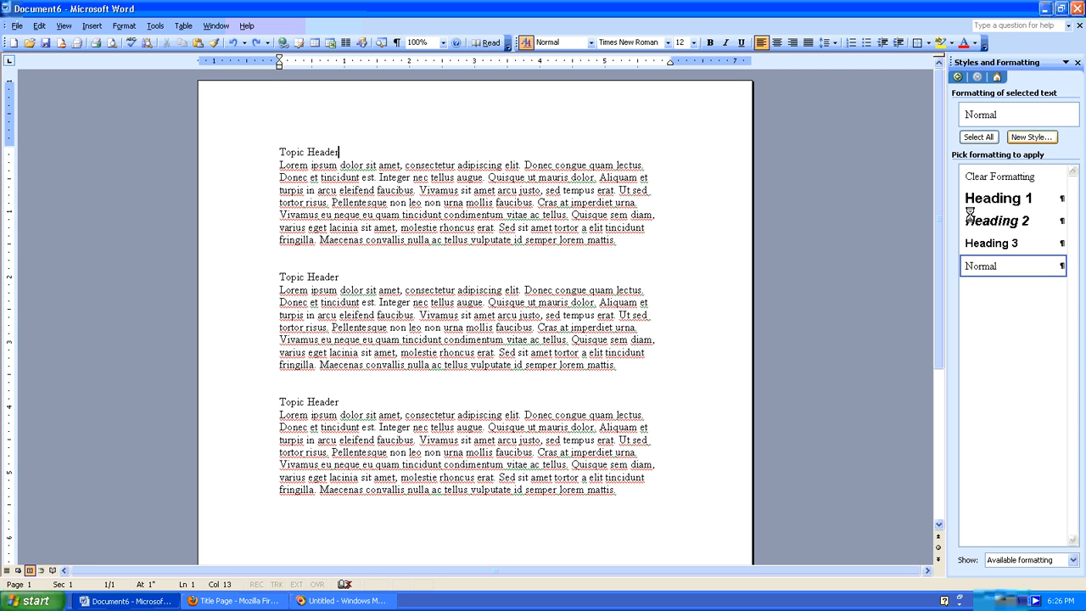
{"action": "left_click", "coordinate": [1042, 136]}
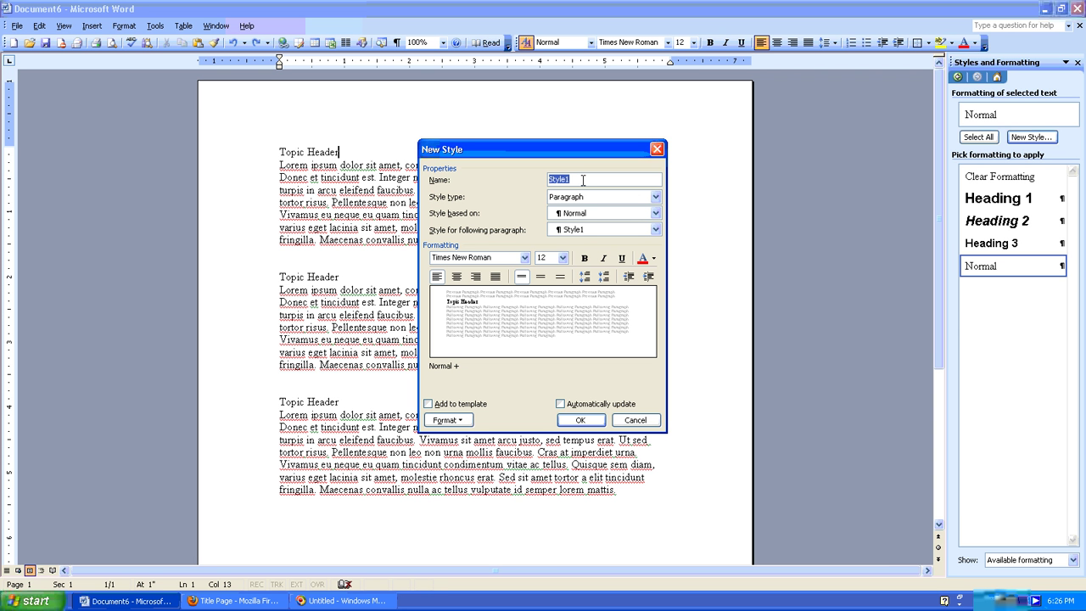
{"action": "type", "text": "Test"}
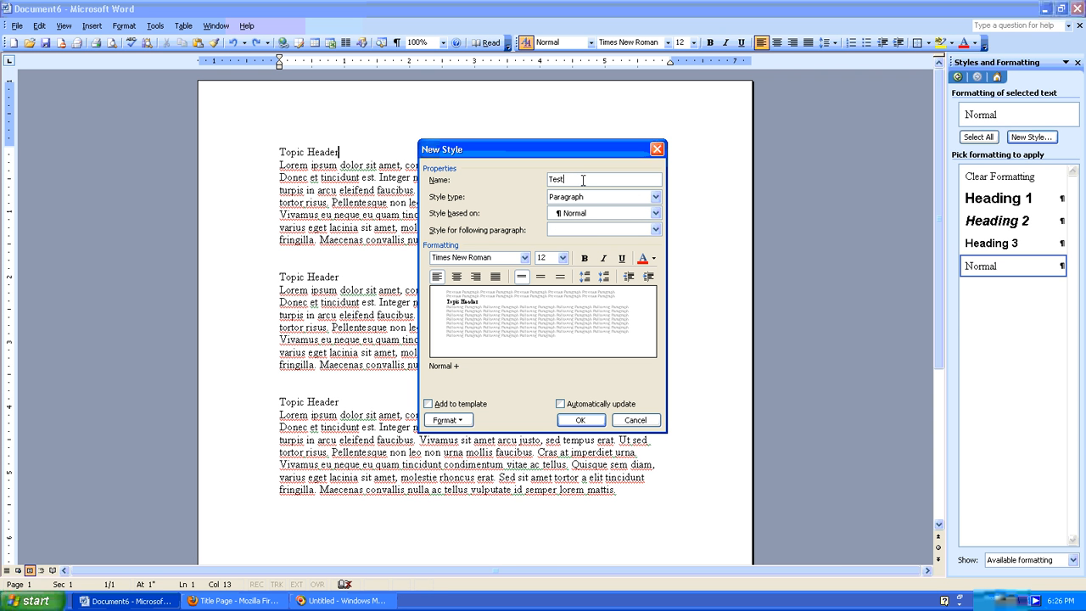
{"action": "type", "text": "-Style"}
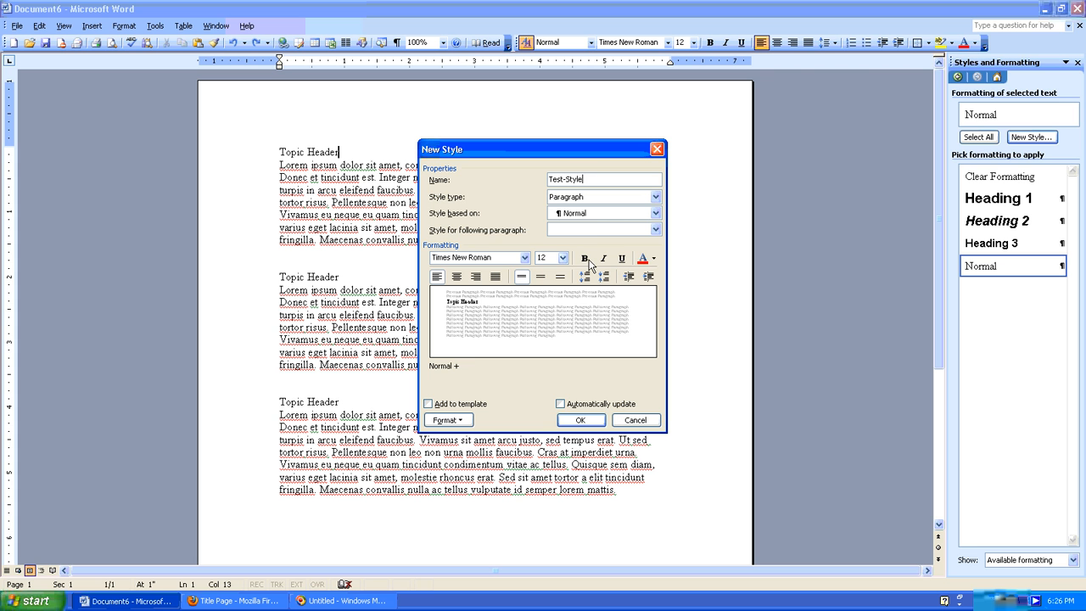
{"action": "left_click", "coordinate": [585, 258]}
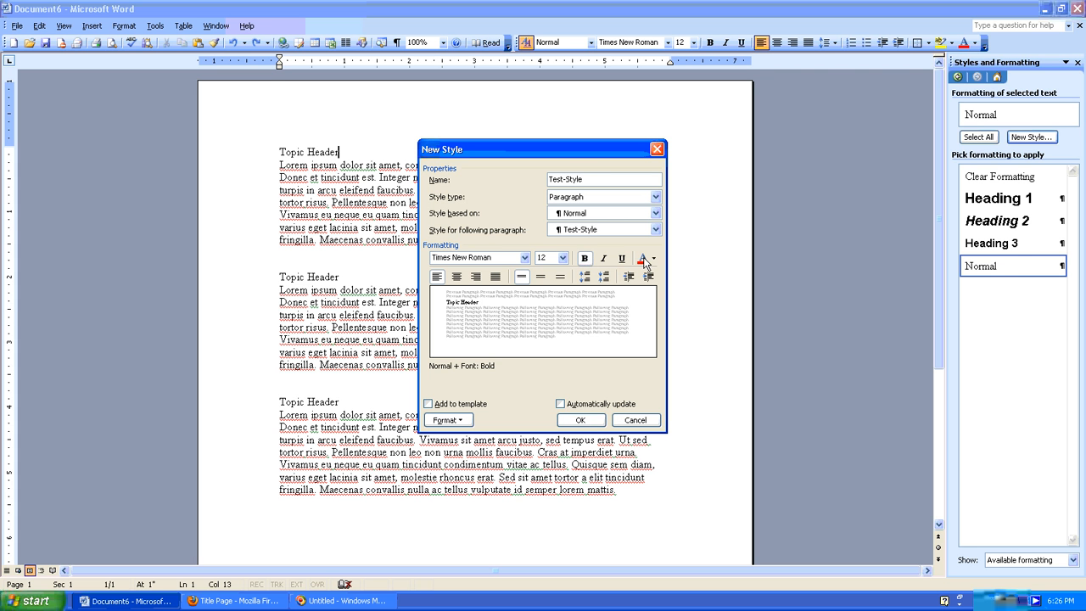
{"action": "left_click", "coordinate": [581, 419]}
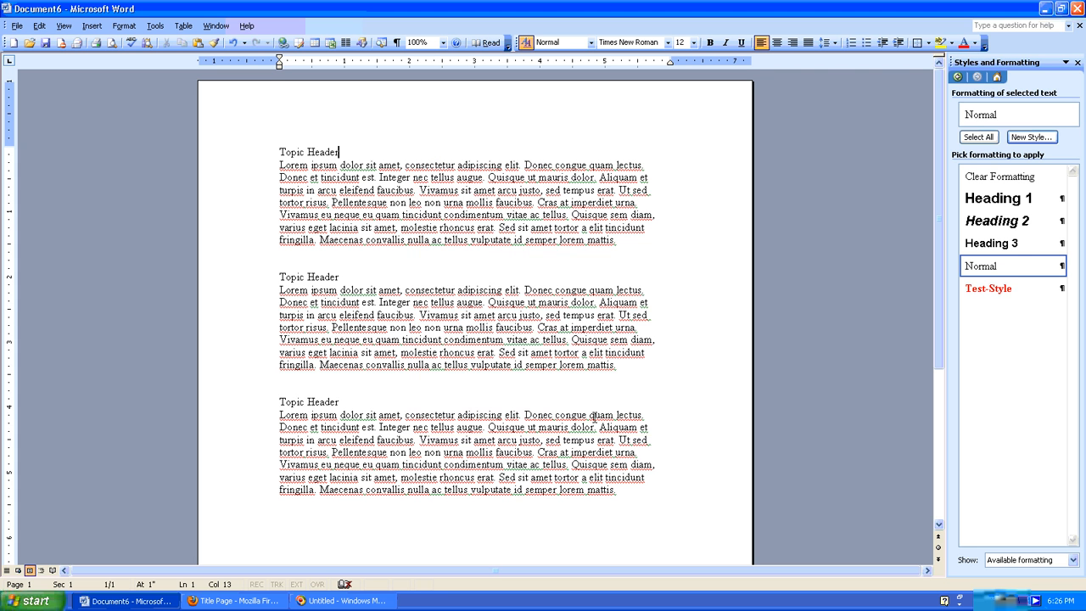
{"action": "mouse_move", "coordinate": [994, 295]}
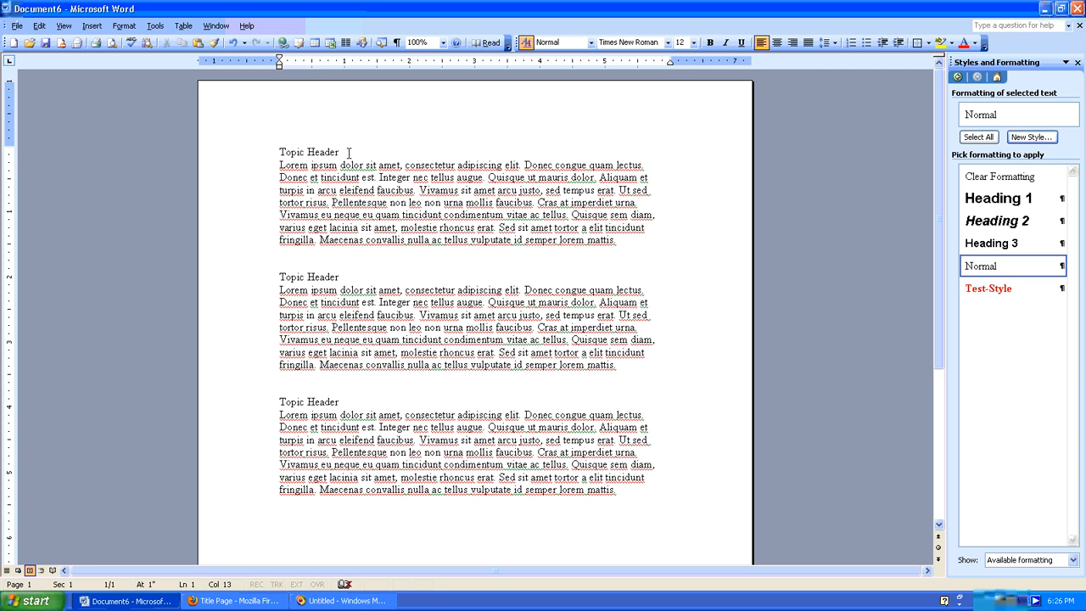
- Apply Test-Style to the Topic Header lines and tidy the blank lines between sections
{"action": "left_click", "coordinate": [988, 288]}
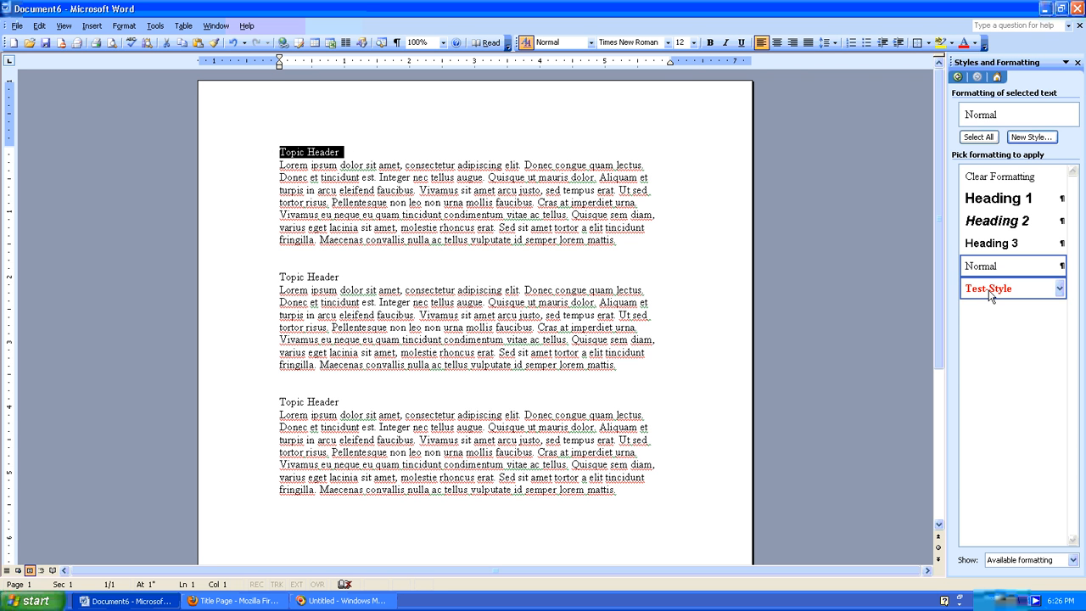
{"action": "left_click", "coordinate": [988, 289]}
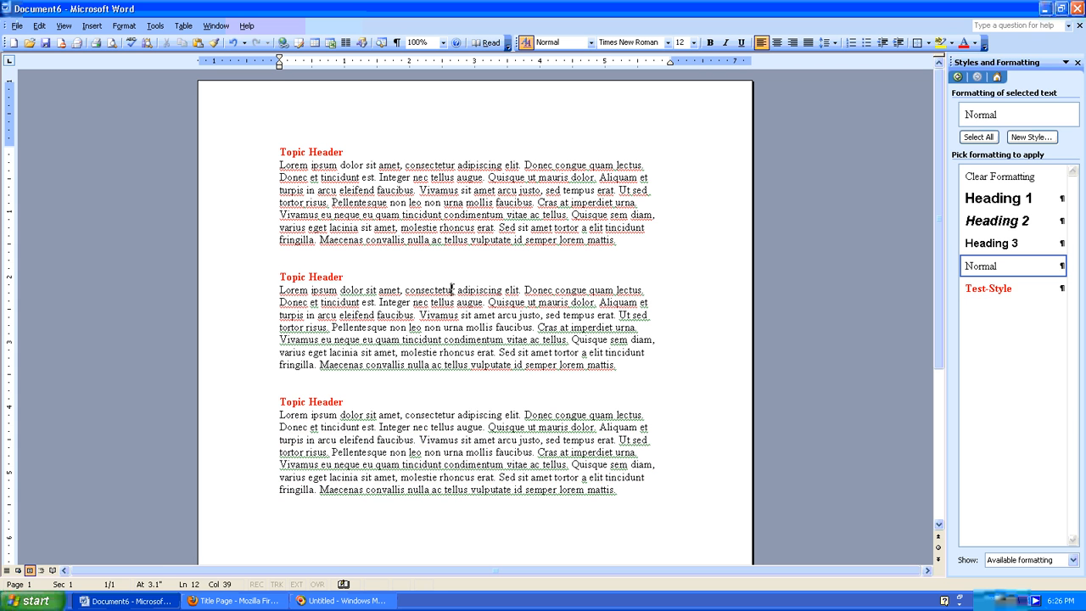
{"action": "mouse_move", "coordinate": [452, 289]}
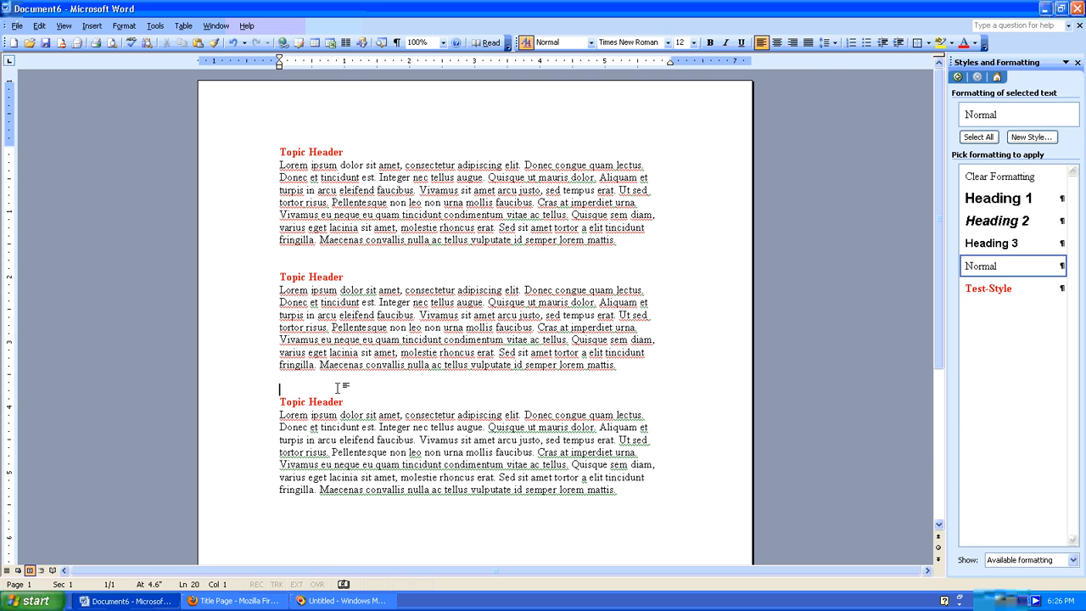
{"action": "left_click", "coordinate": [987, 288]}
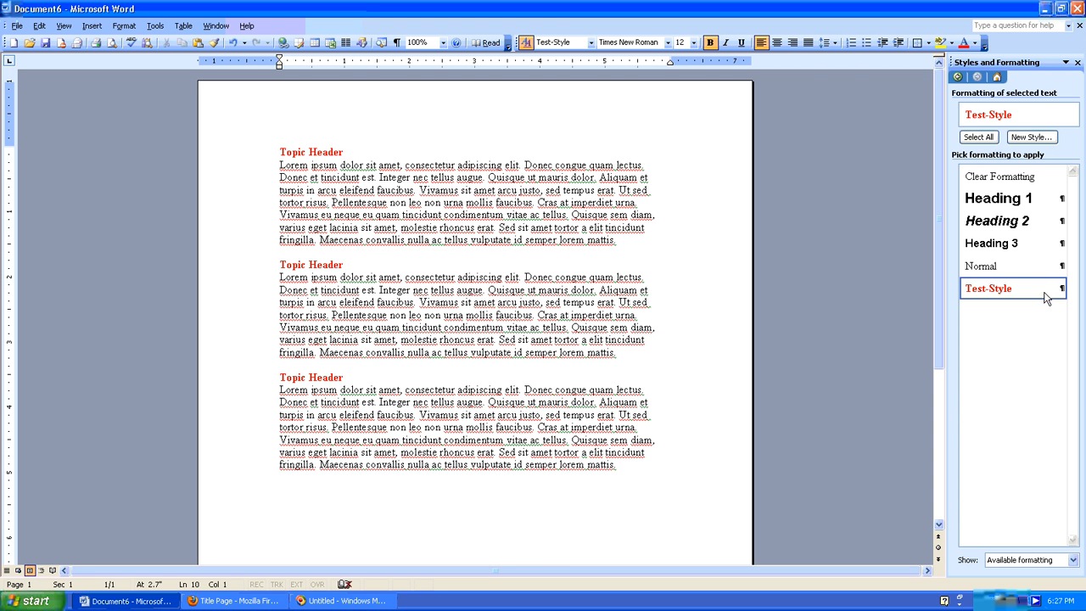
- Modify Test-Style's font colour from red to blue so every header updates
{"action": "left_click", "coordinate": [1061, 288]}
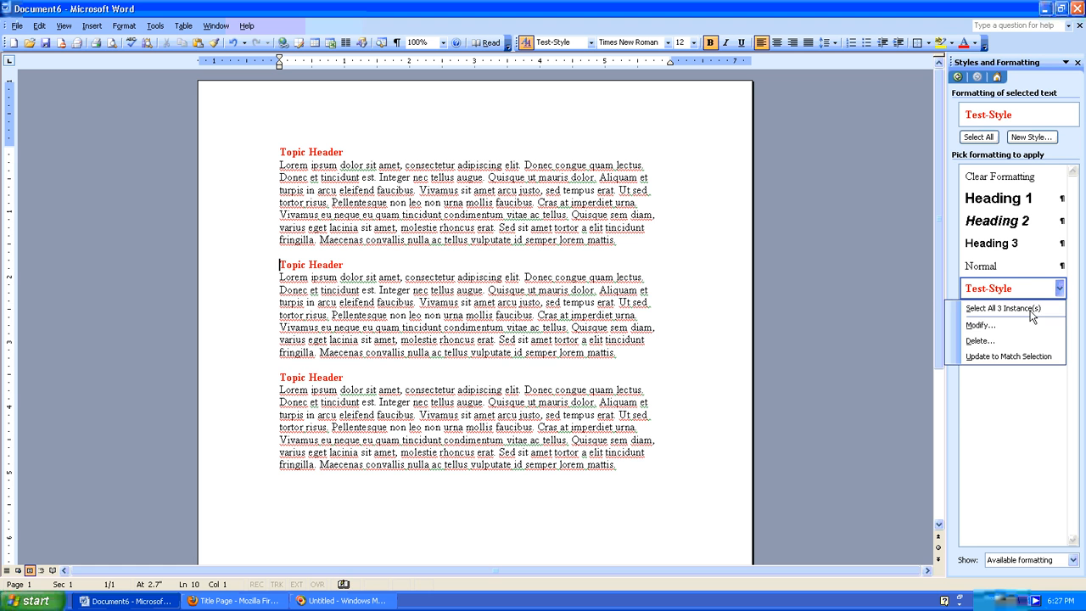
{"action": "left_click", "coordinate": [980, 326]}
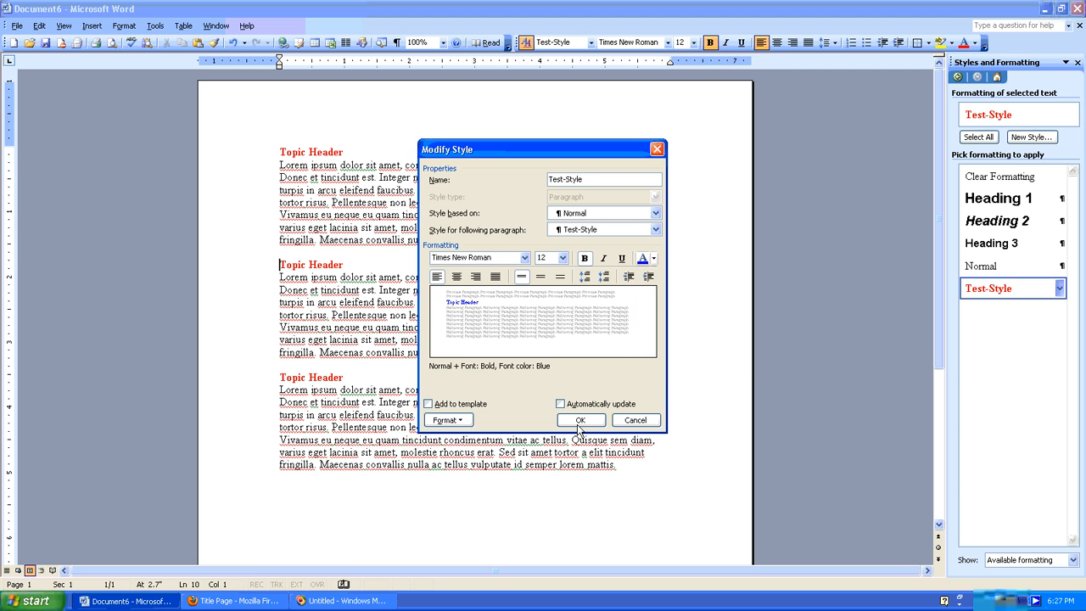
{"action": "left_click", "coordinate": [580, 421]}
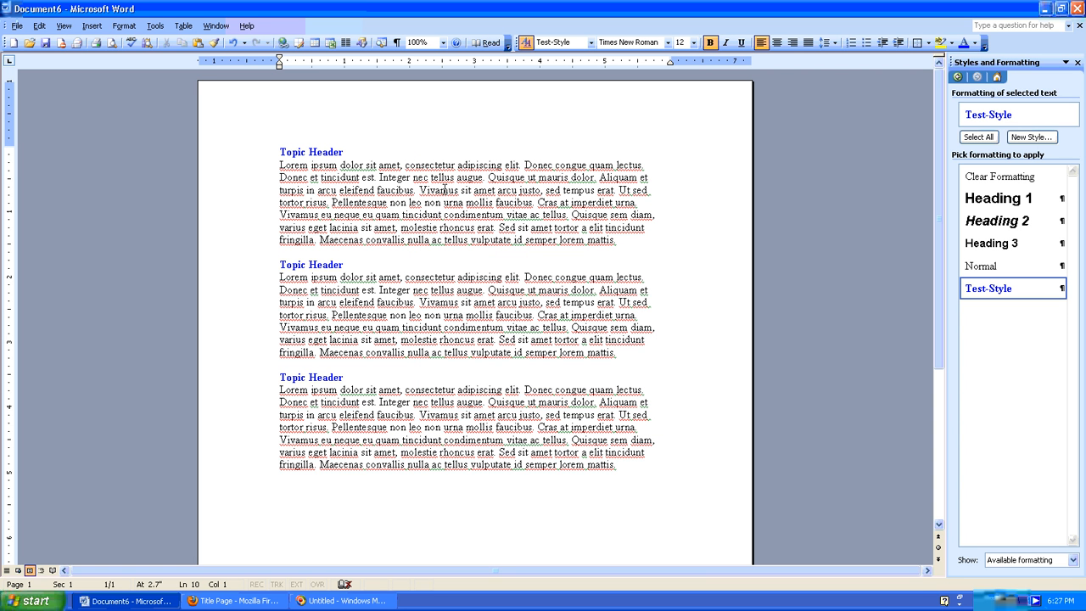
{"action": "mouse_move", "coordinate": [428, 178]}
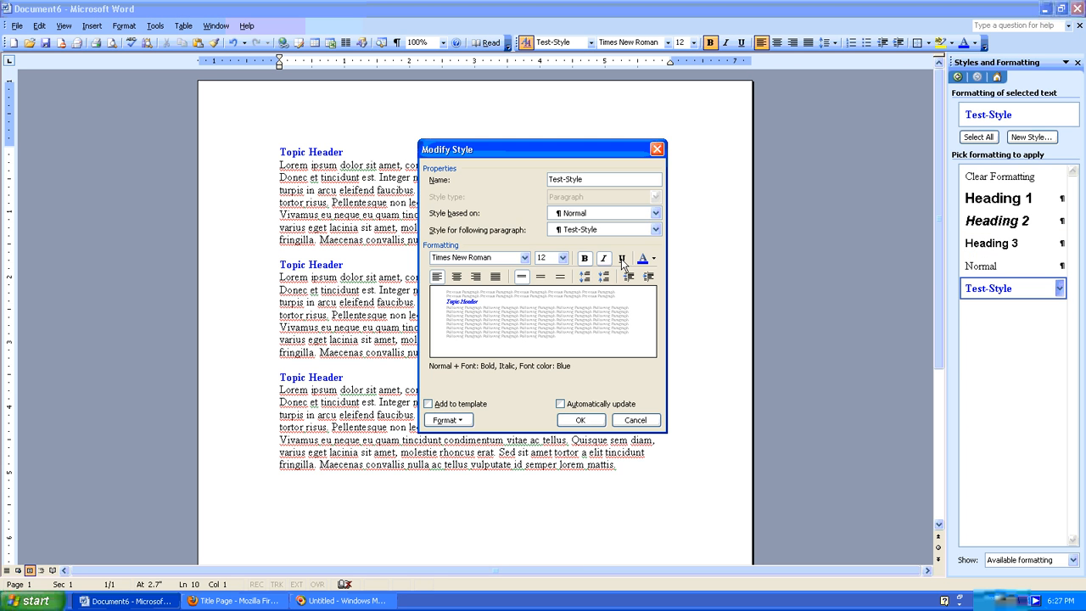
- Add italic and underline to Test-Style, then show the Word 2003 beginners page in Firefox
{"action": "left_click", "coordinate": [581, 419]}
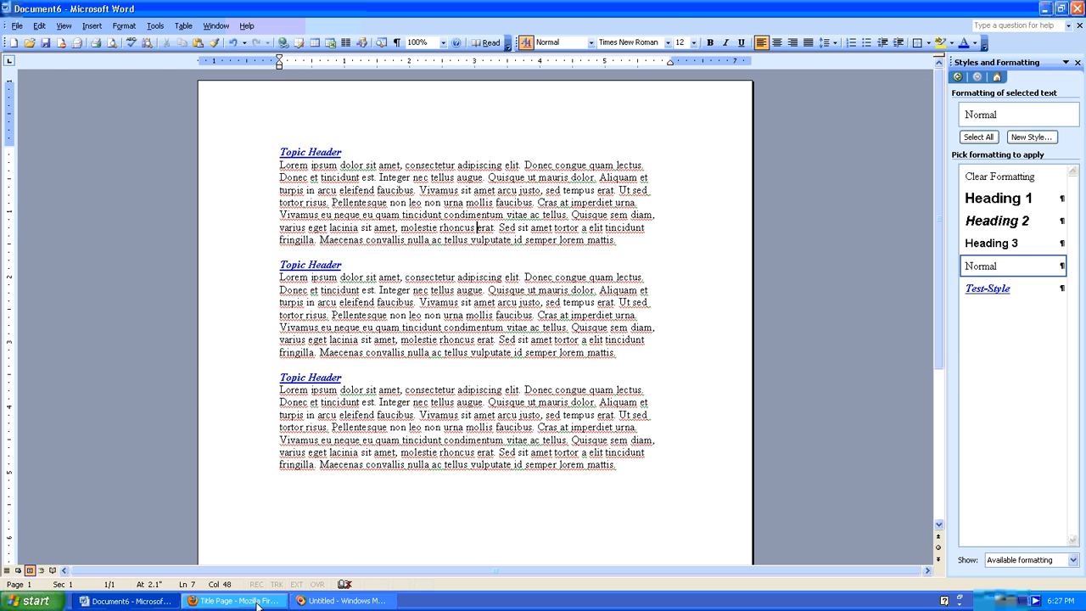
{"action": "left_click", "coordinate": [234, 601]}
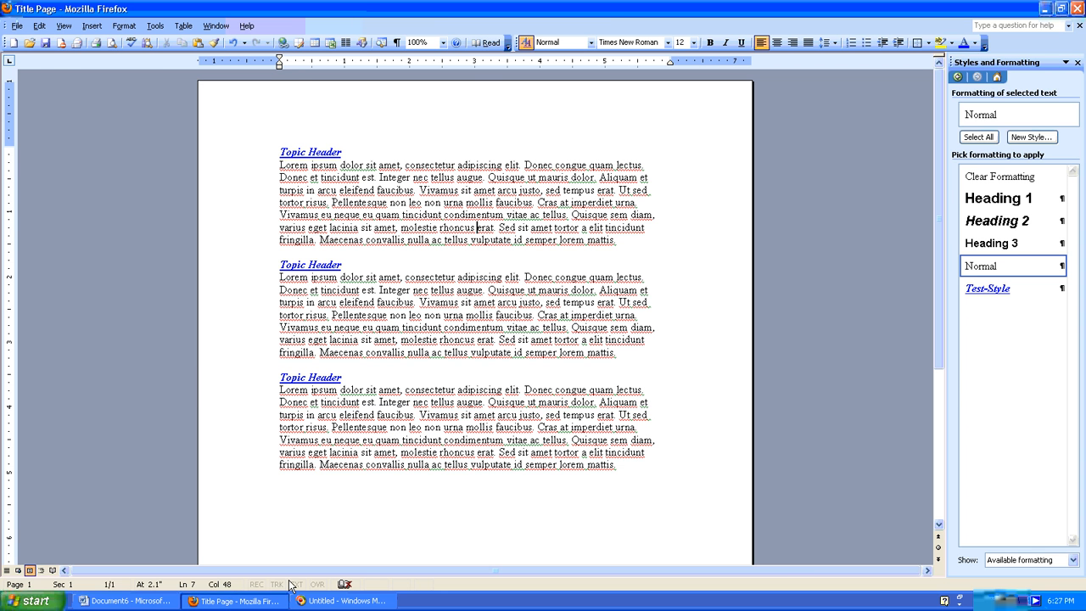
{"action": "left_click", "coordinate": [229, 600]}
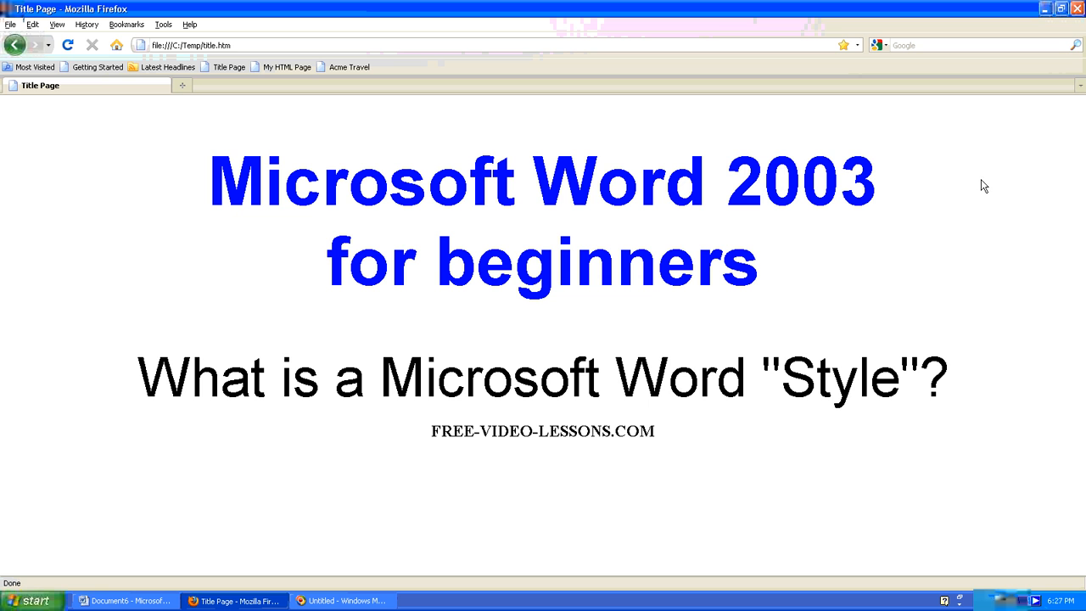